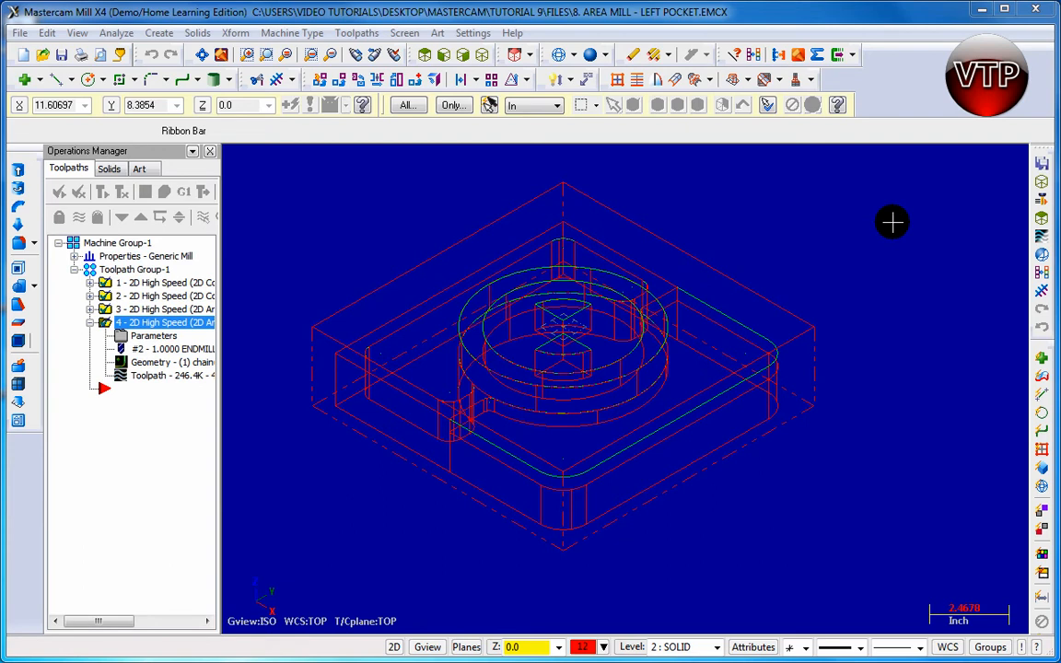
mouse_move(431, 158)
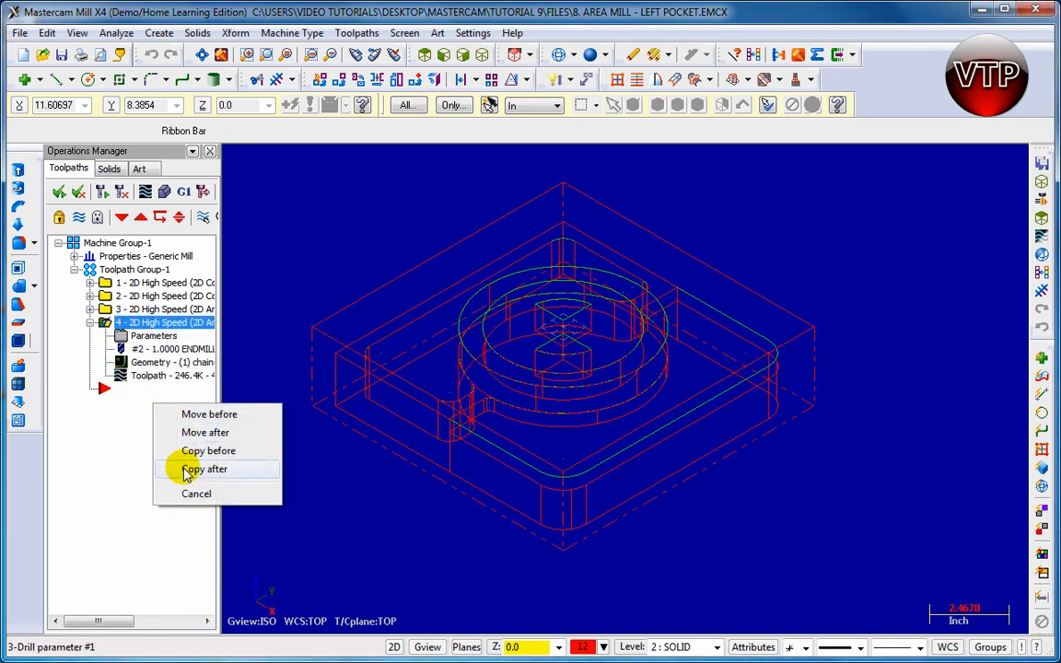
Step: Copy operation 4 and place the copy after it as a fifth 2D High Speed operation
click(207, 469)
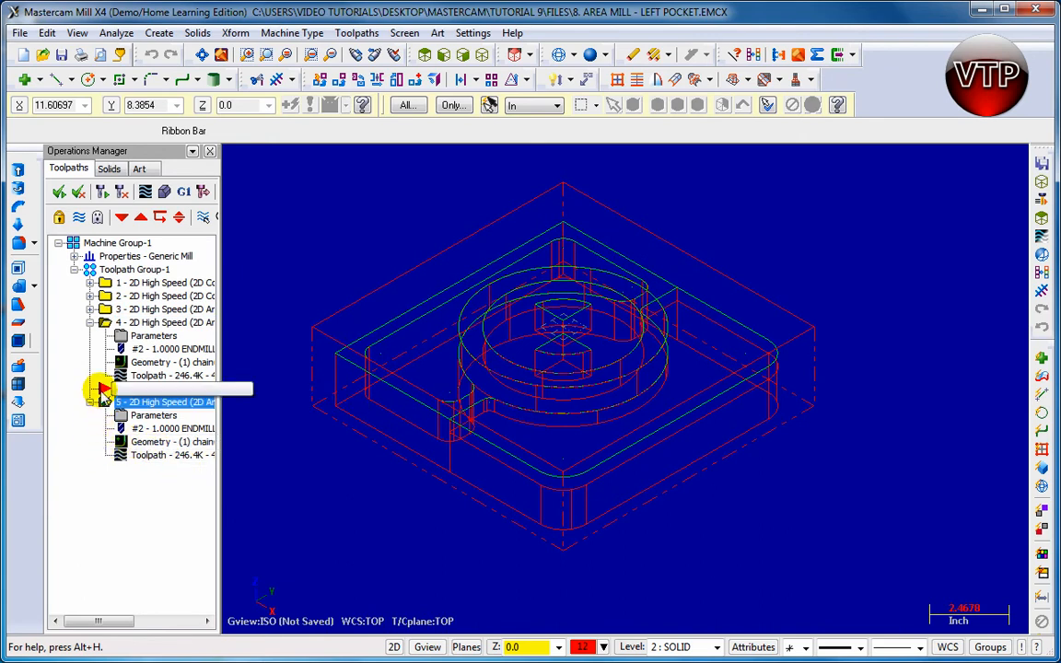
click(121, 217)
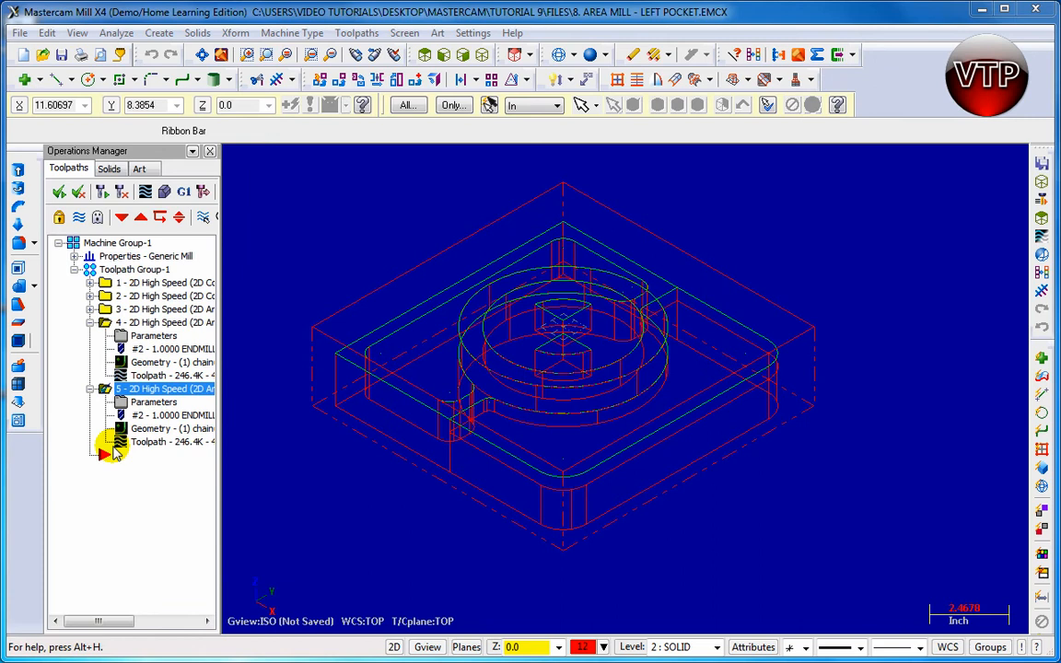
Step: Assign the 1/4 FLAT ENDMILL (tool 3) to operation 5 in its Tool parameters
double_click(162, 387)
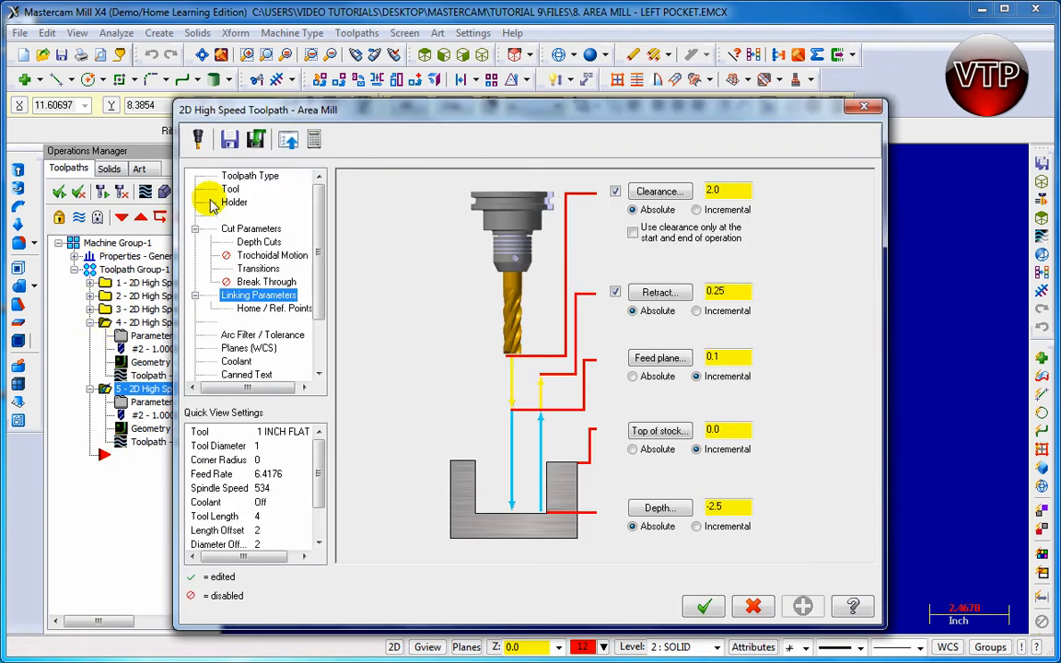
click(230, 188)
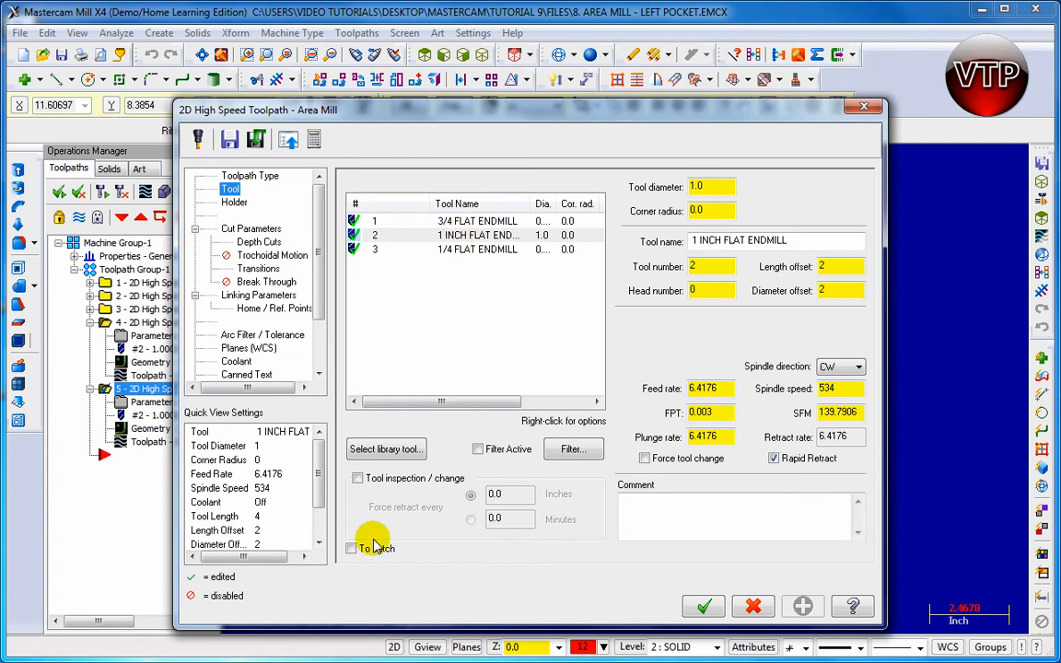
click(477, 251)
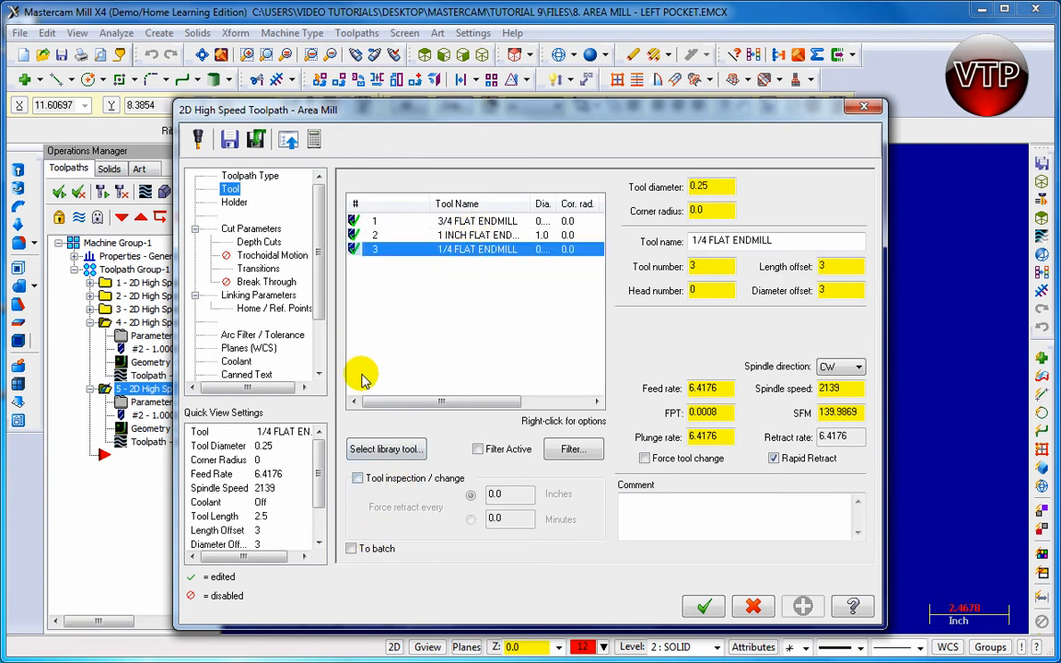
mouse_move(201, 309)
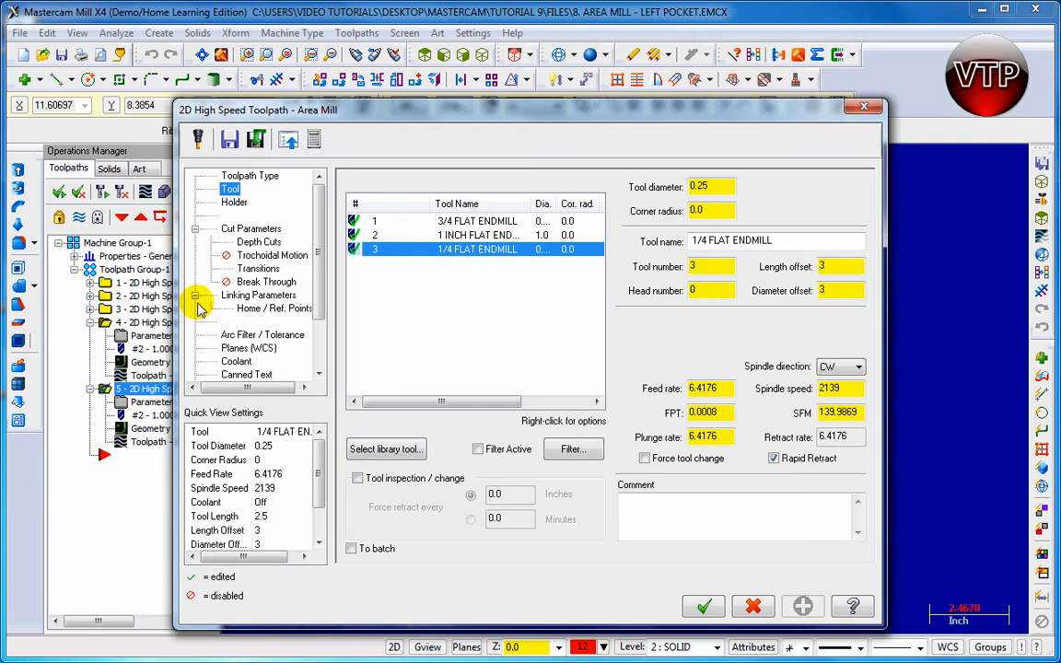
Step: Turn smoothing off and set stock on walls to 0, review Depth Cuts, Transitions and Linking, and accept
click(250, 228)
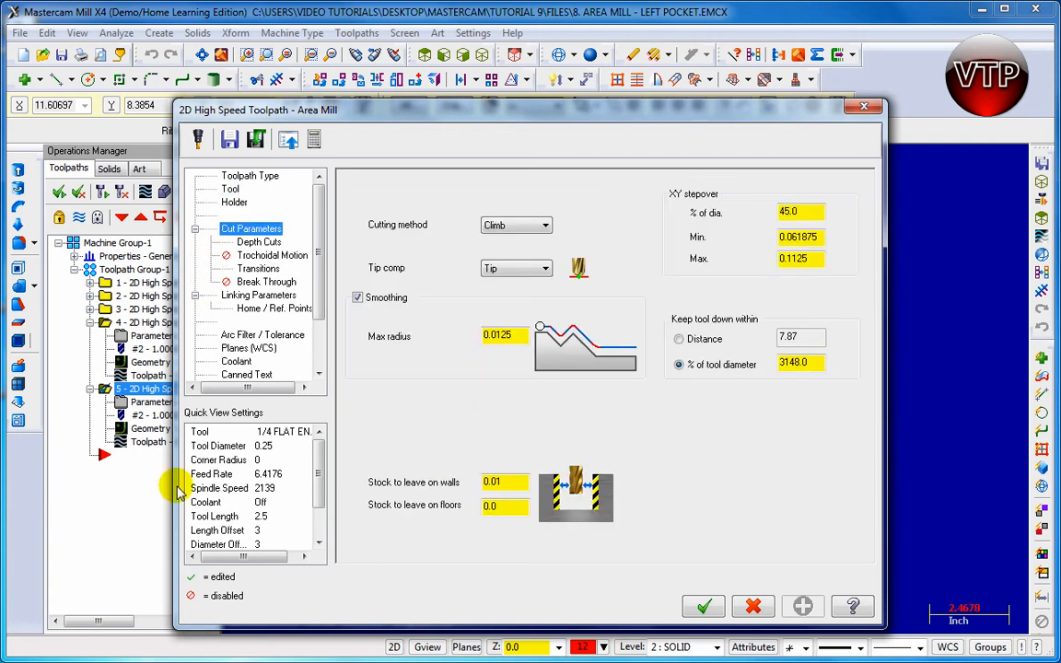
click(358, 297)
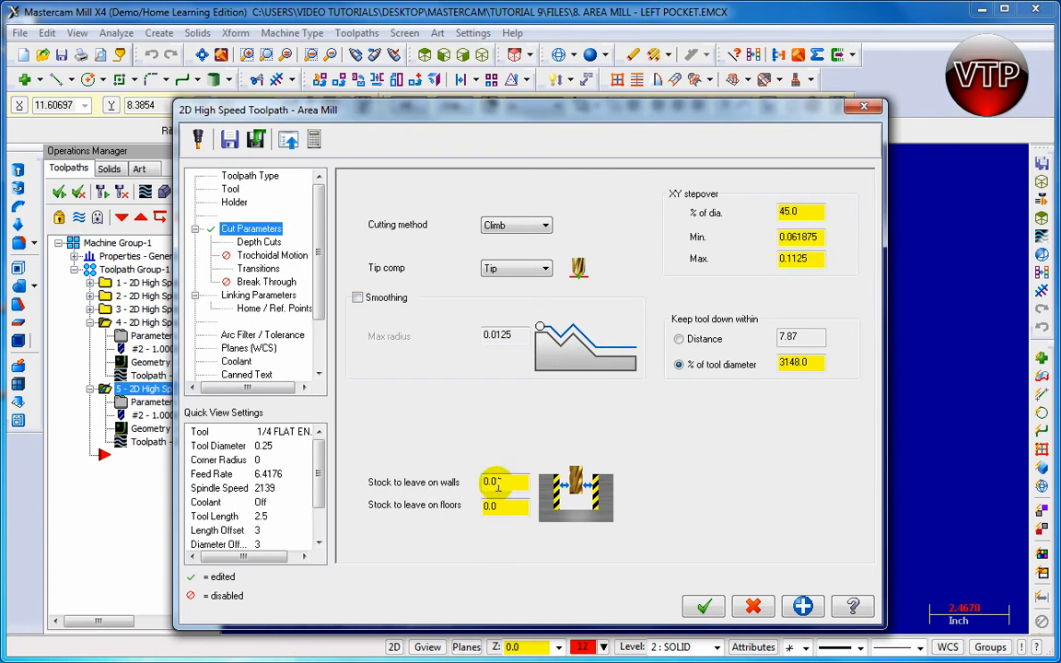
click(501, 483)
text(0)
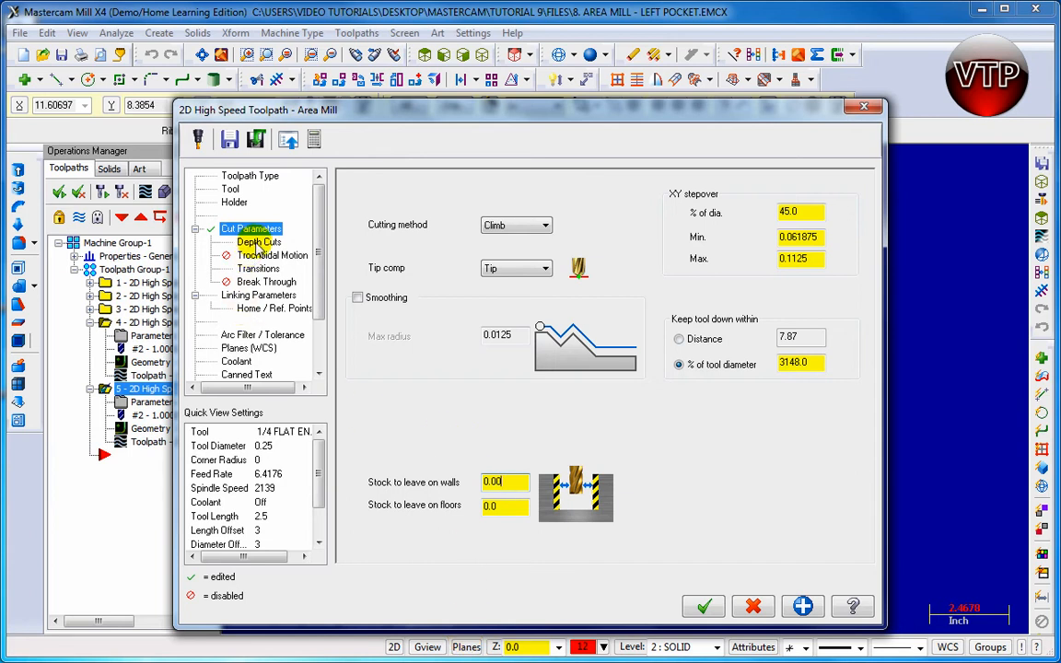
click(258, 241)
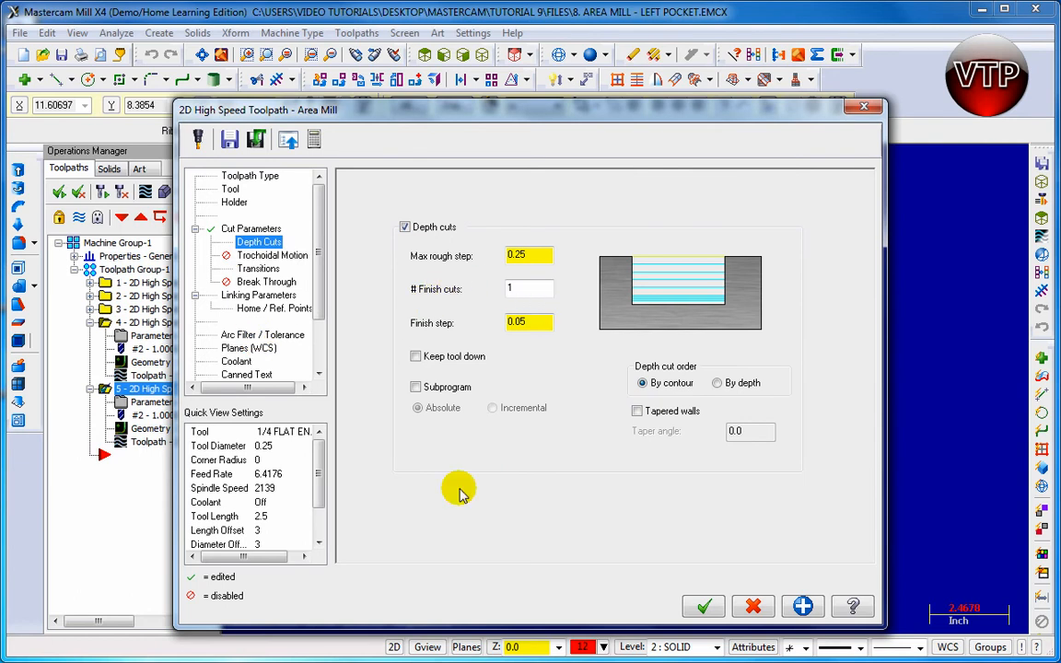
click(258, 269)
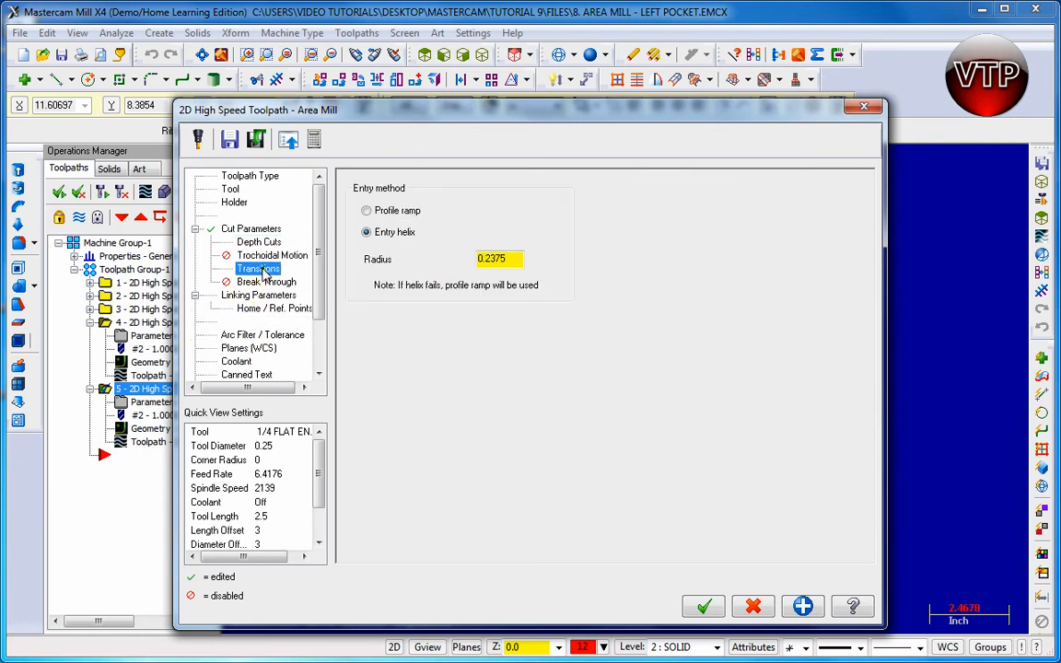
click(258, 269)
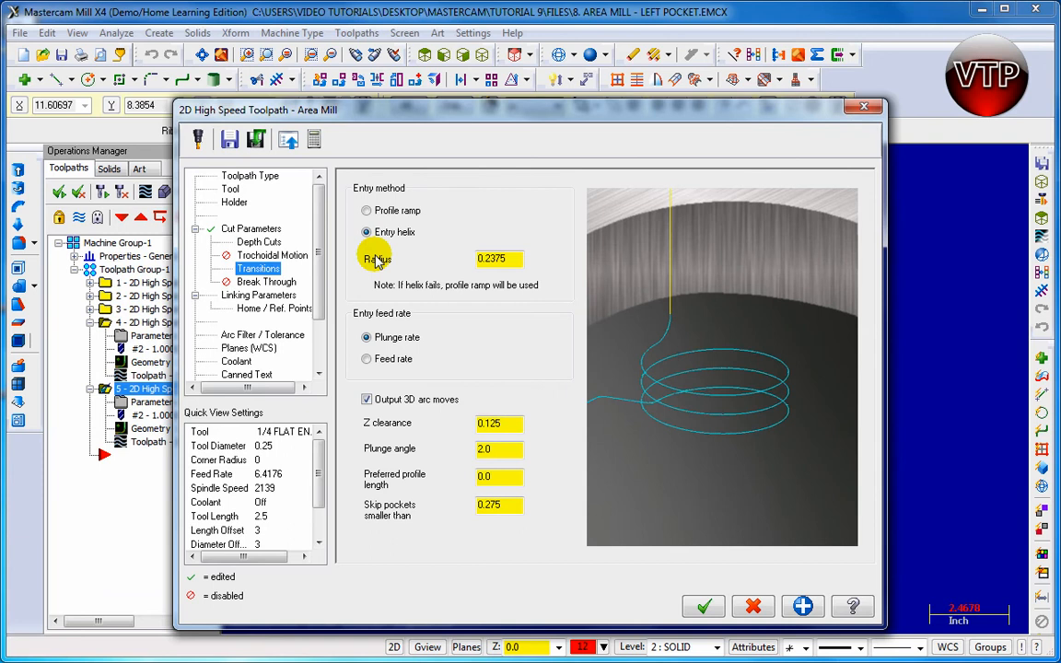
click(258, 295)
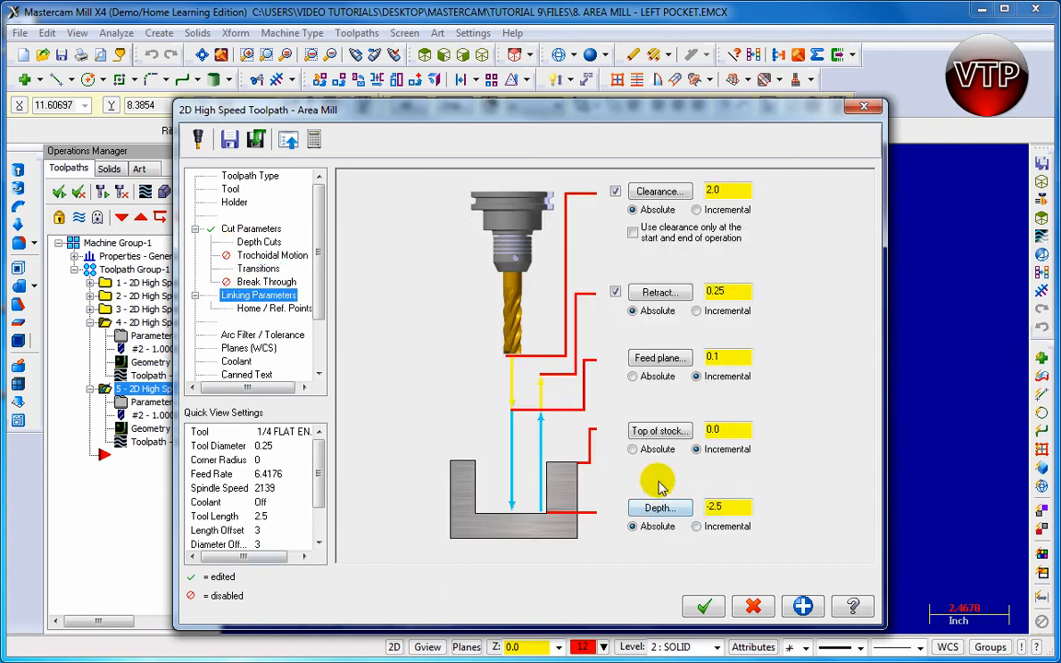
click(704, 606)
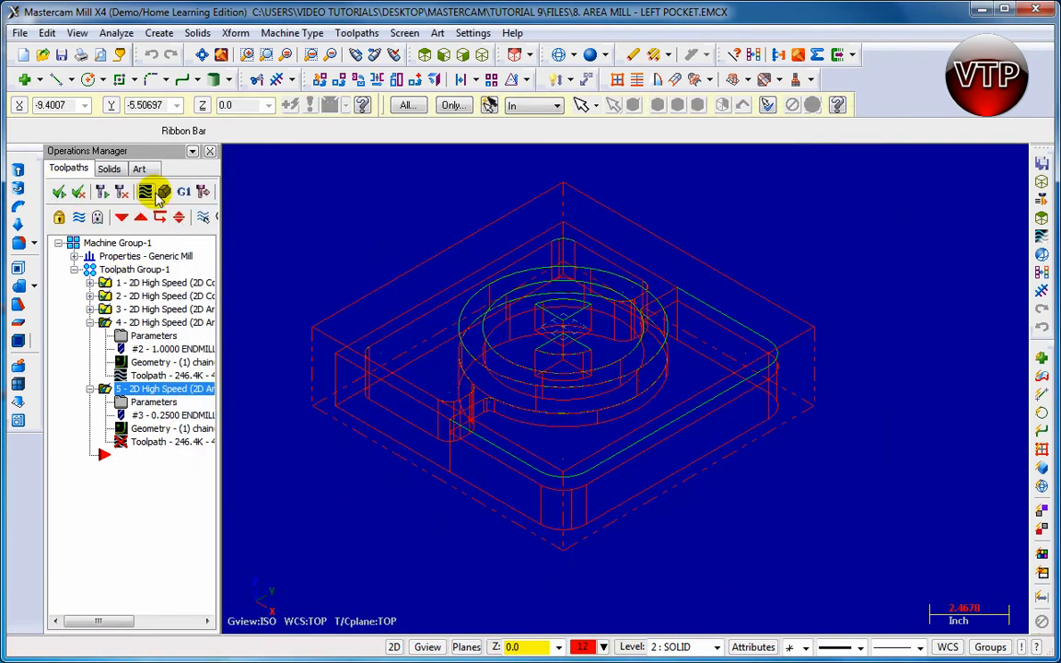
Step: Verify all operations, regenerating the outdated toolpaths, to show the uncut stock block
click(146, 190)
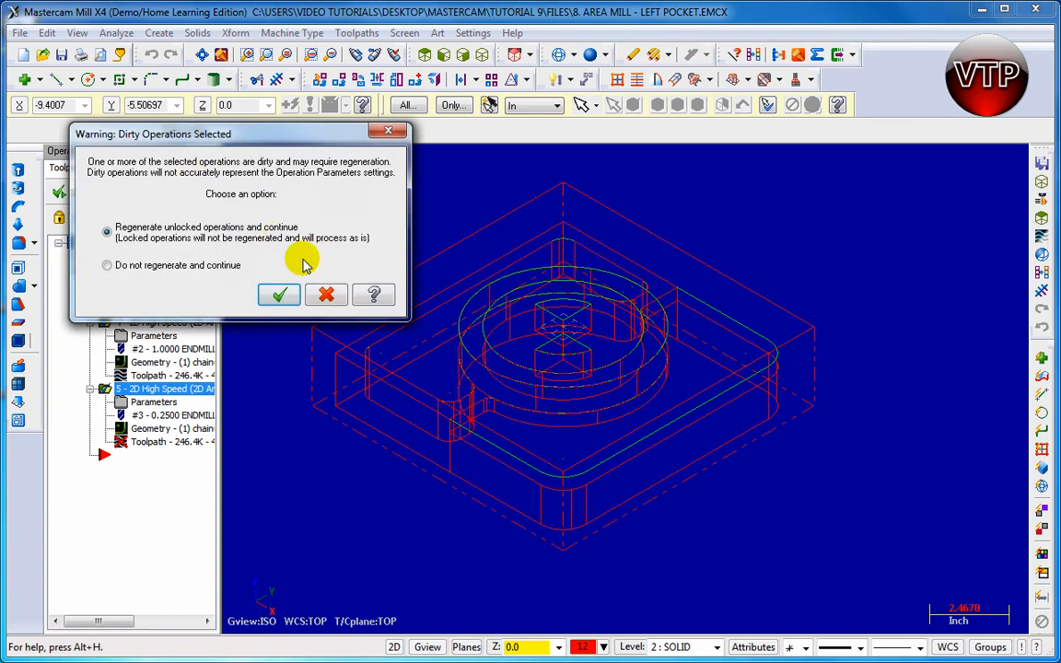
click(279, 295)
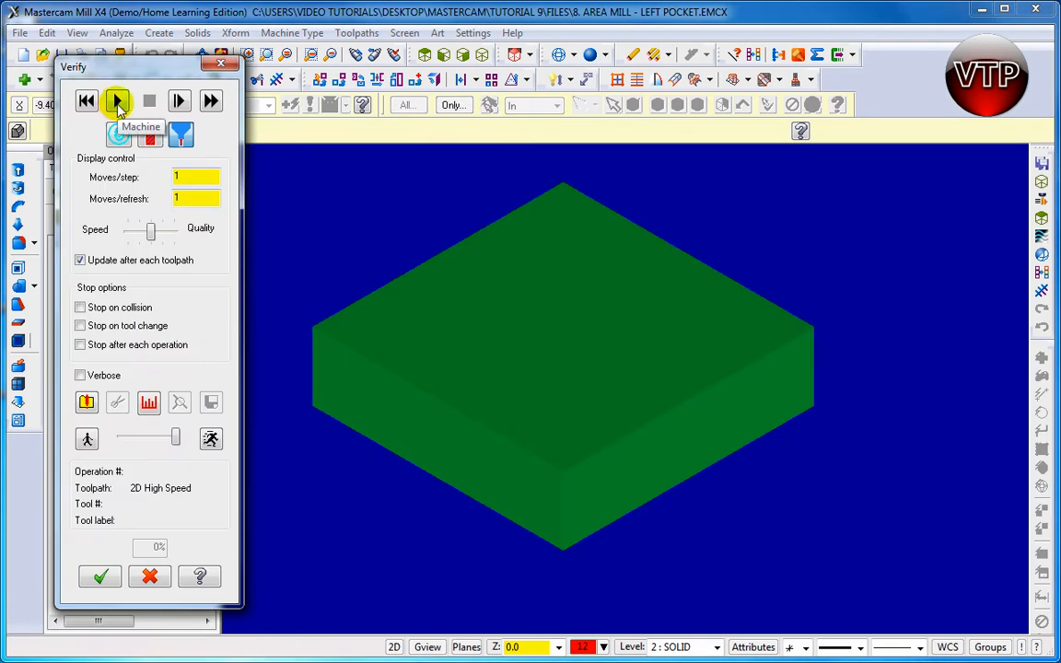
Step: Run the machining simulation through all five operations, cutting the boss and pocket, then close Verify
click(118, 101)
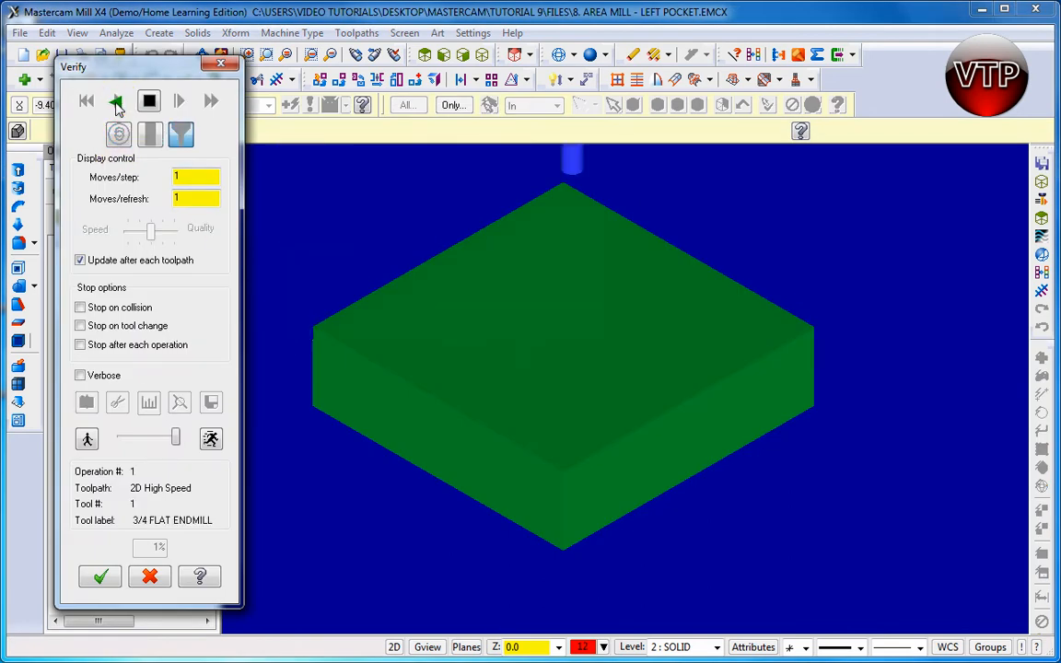
click(116, 102)
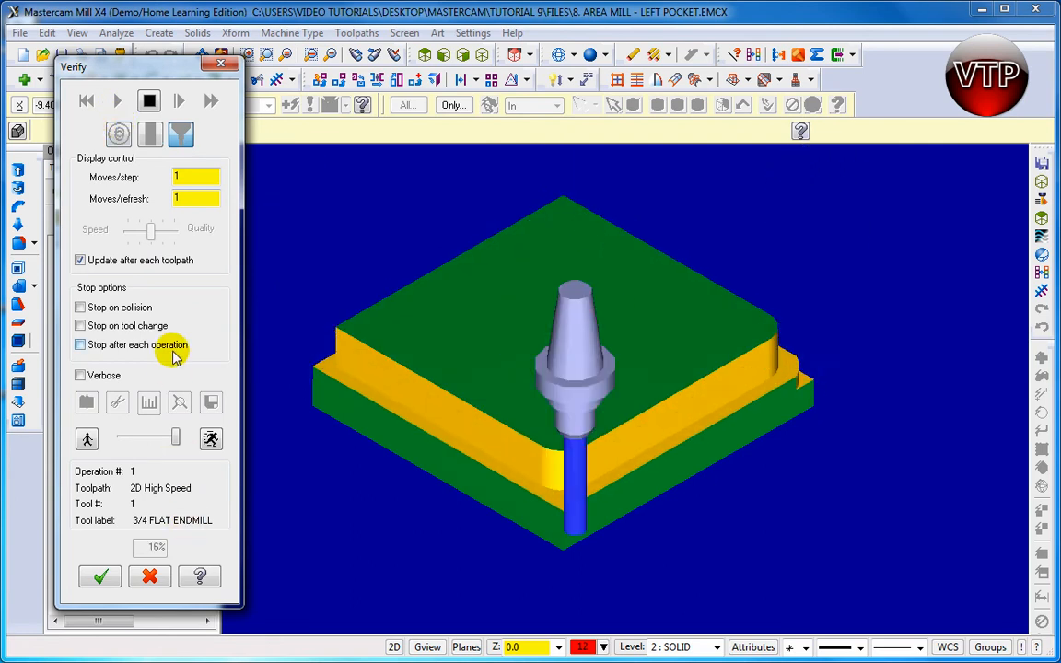
click(118, 99)
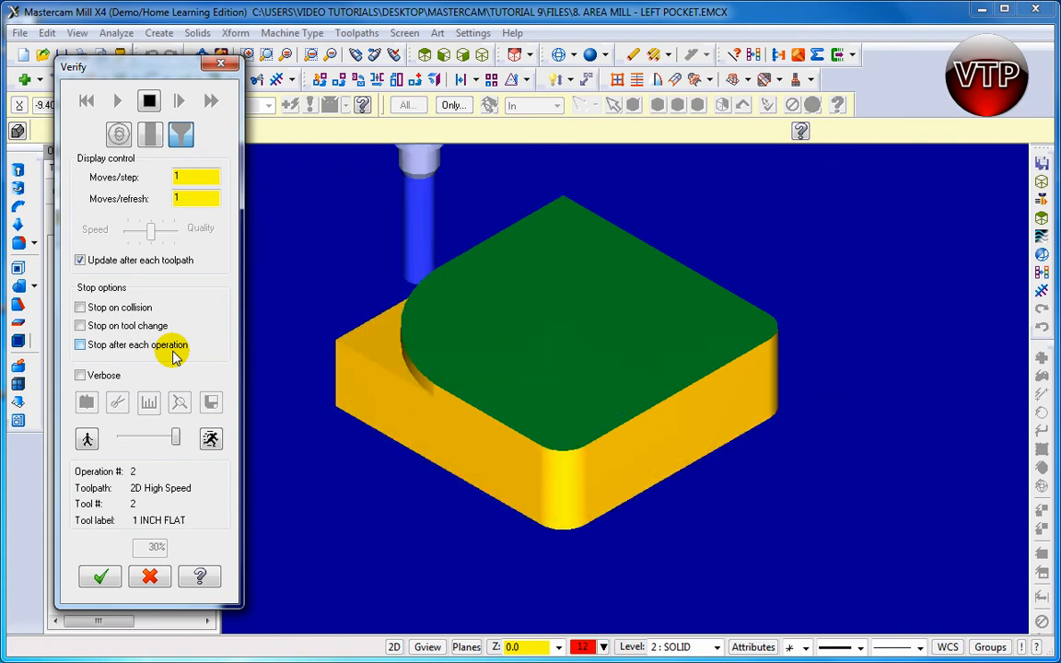
click(118, 99)
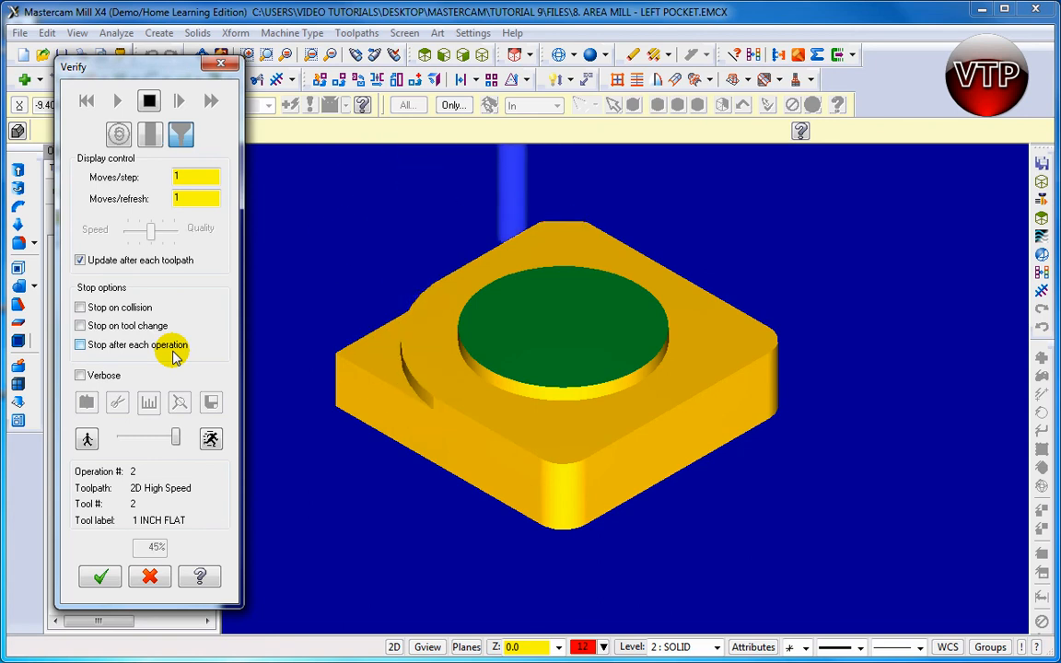
click(118, 100)
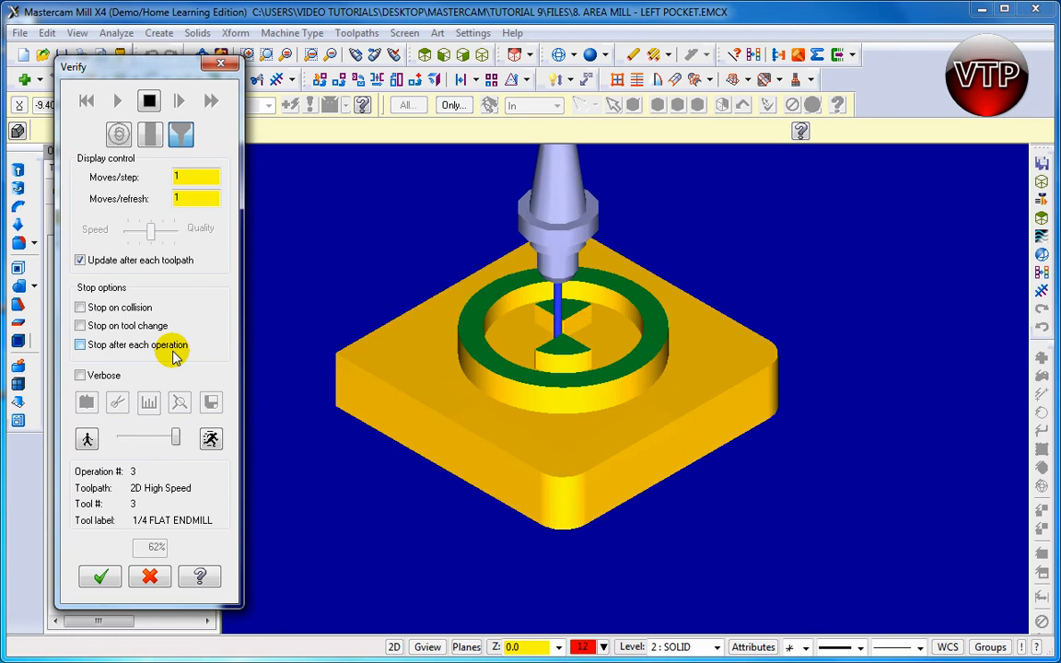
click(117, 101)
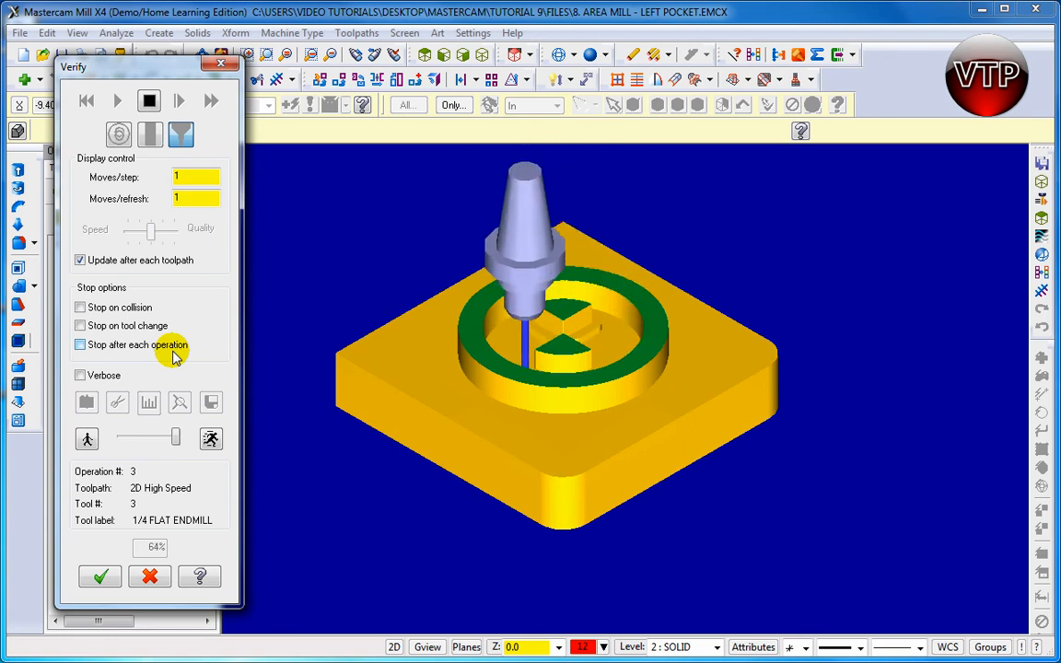
click(116, 101)
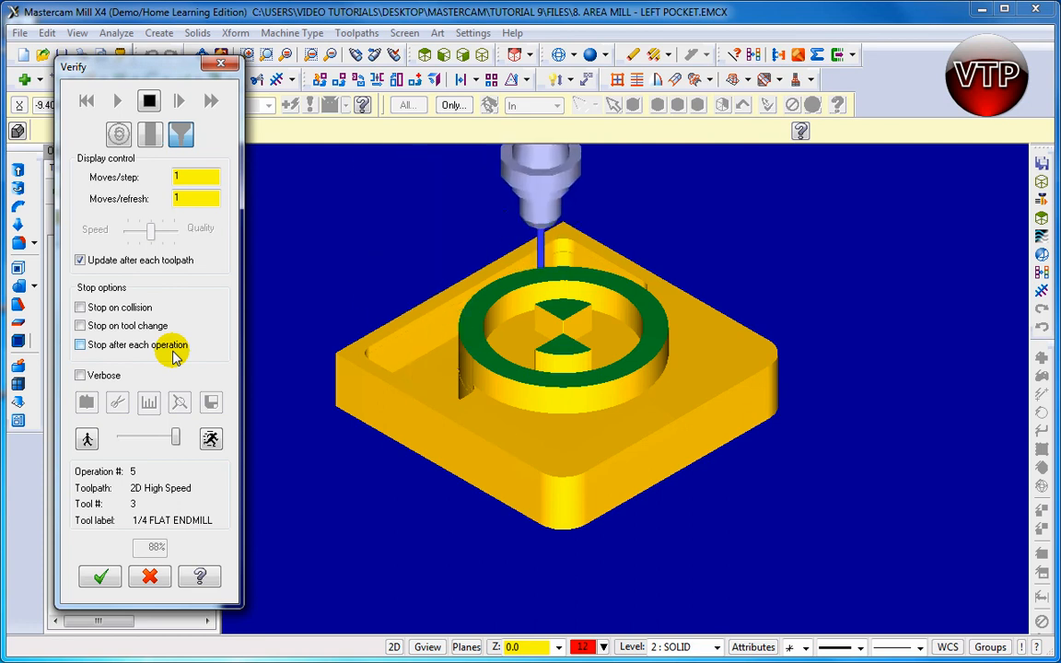
click(118, 99)
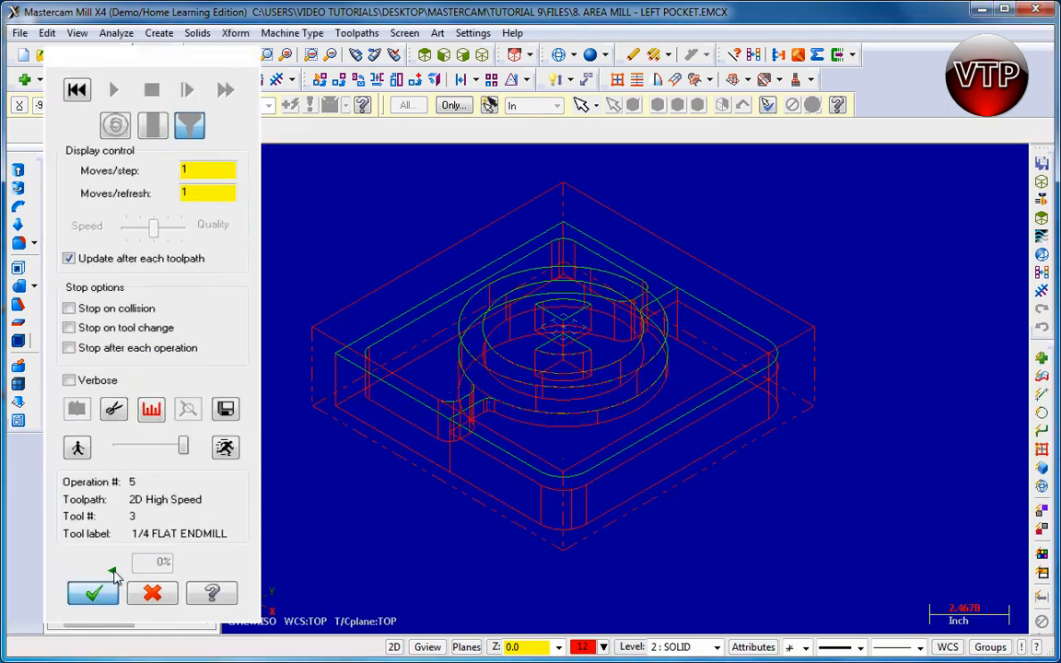
click(92, 593)
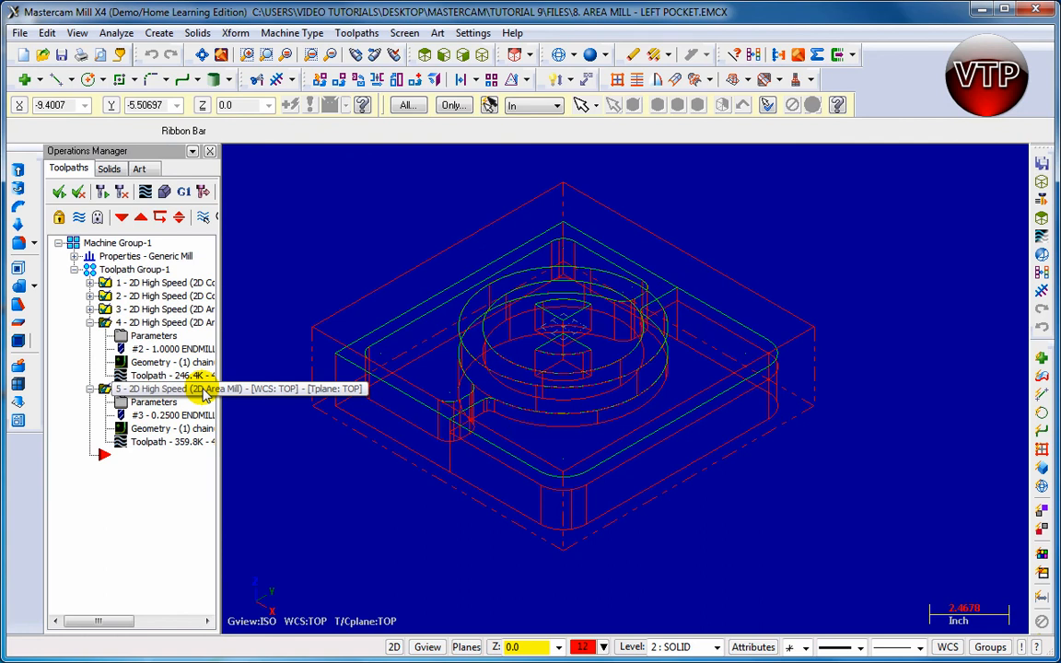